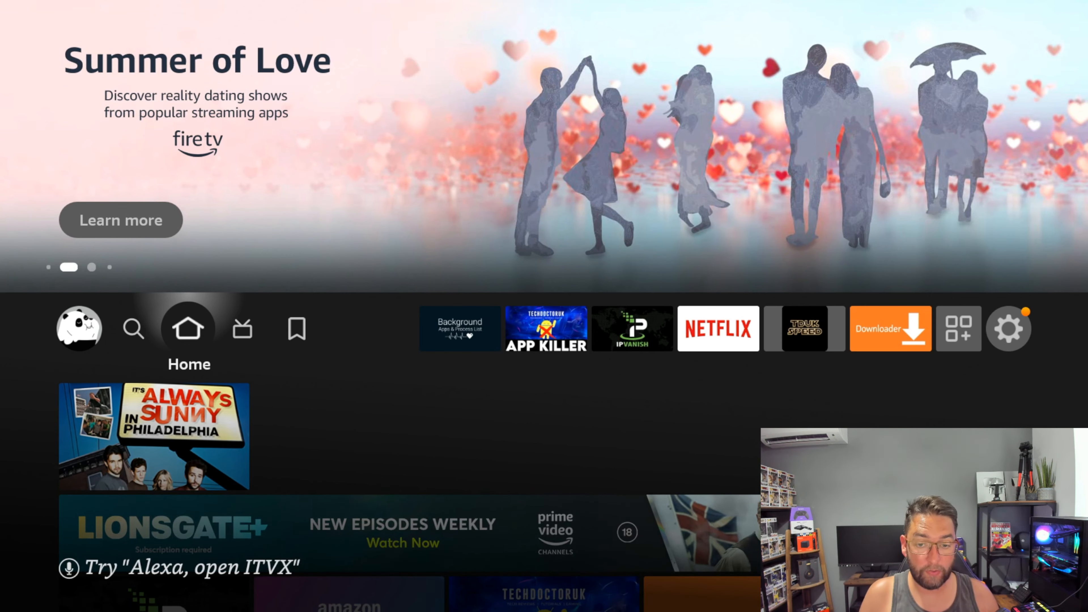
Bring up the Fire TV search screen to look for 'Bac'
click(134, 328)
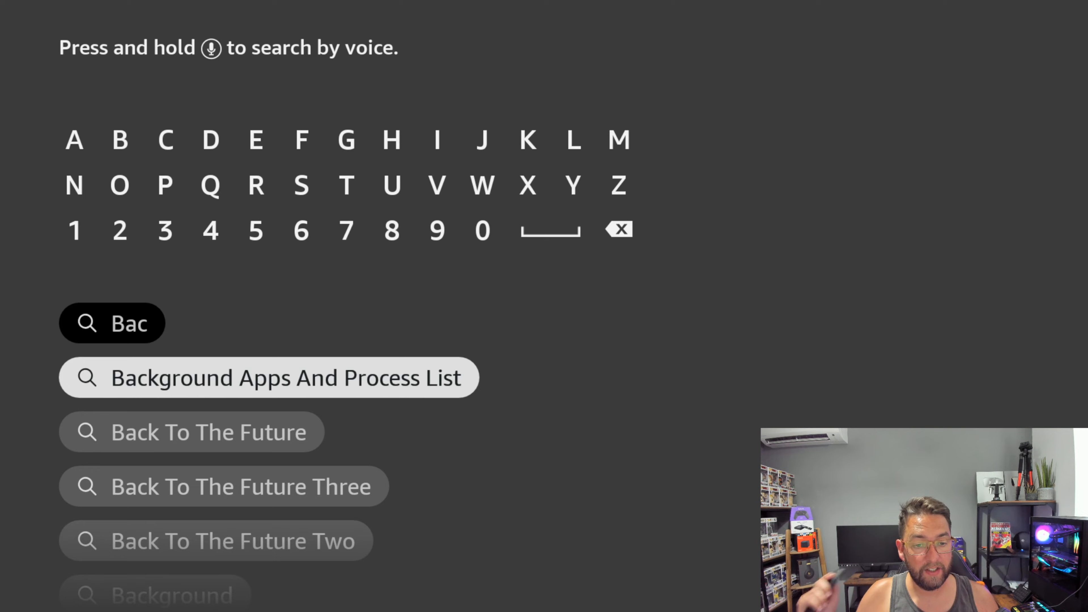
Launch Background Apps And Process List from the search suggestions
click(269, 378)
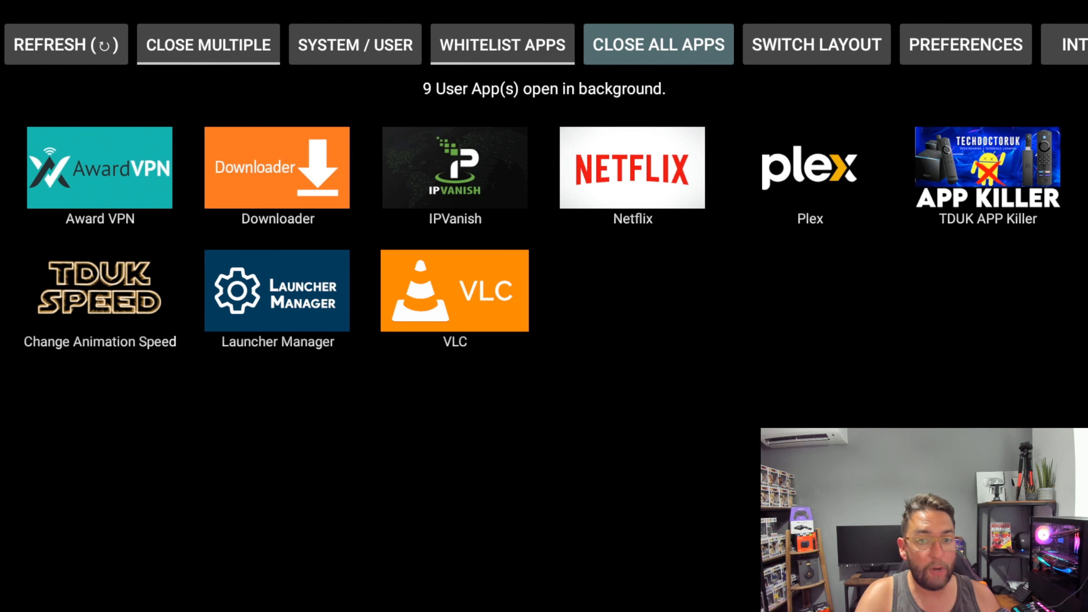
Close all background apps with 'Close All Apps' and return to the home screen
click(100, 167)
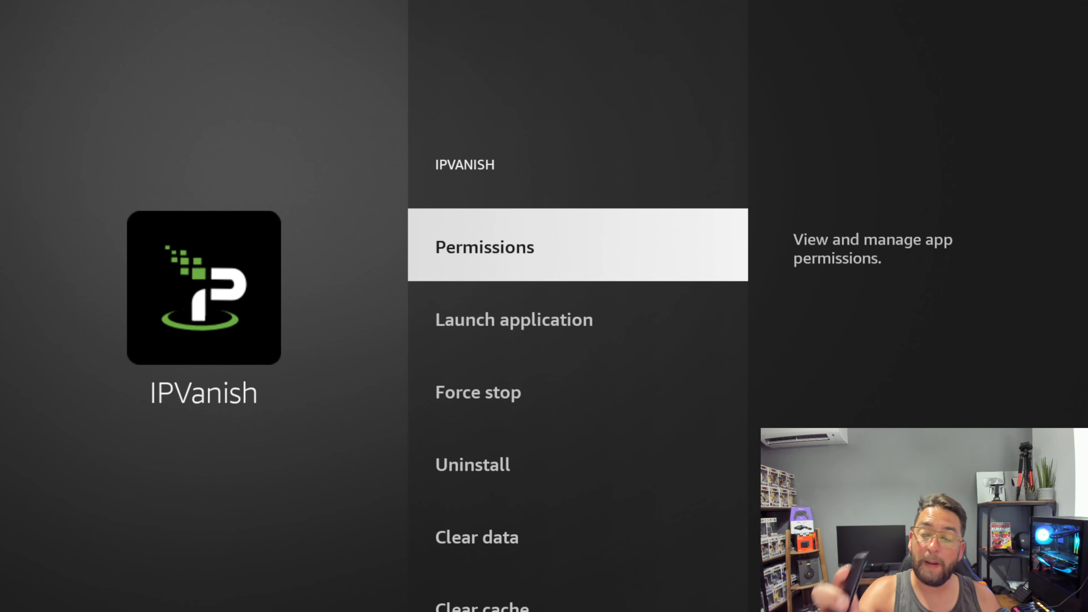
scroll(down, 3)
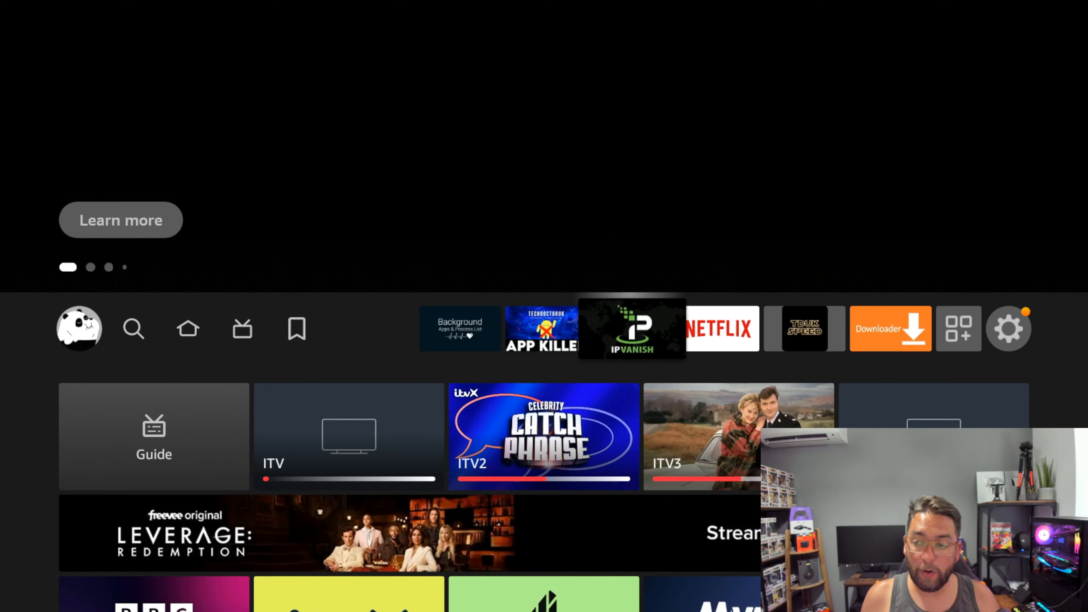
Go into Settings > Applications, showing 0.98 GB of 5.34 GB internal space free
click(1008, 328)
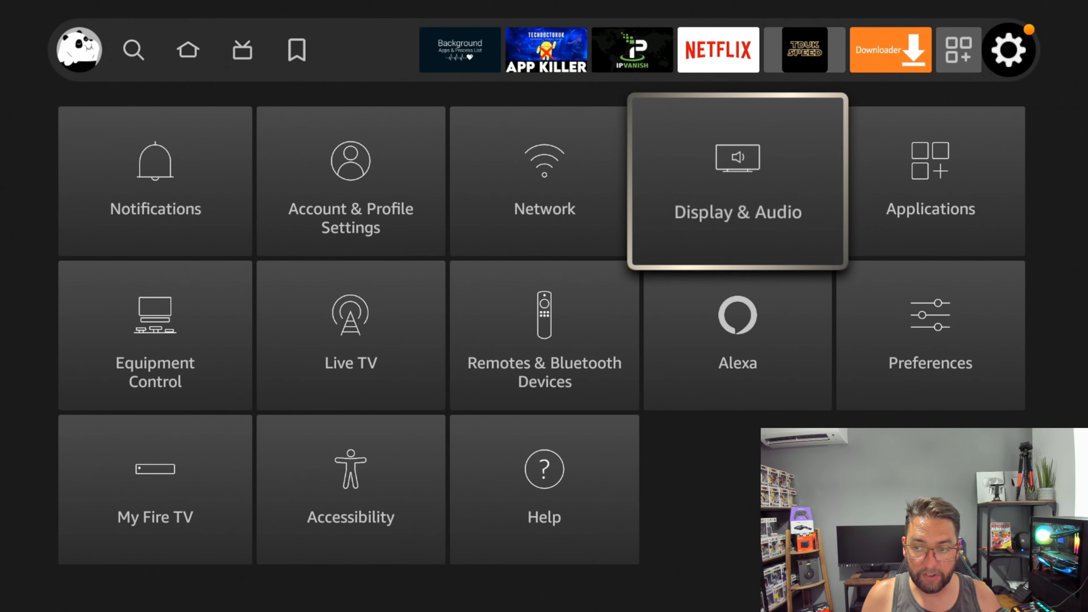
click(929, 181)
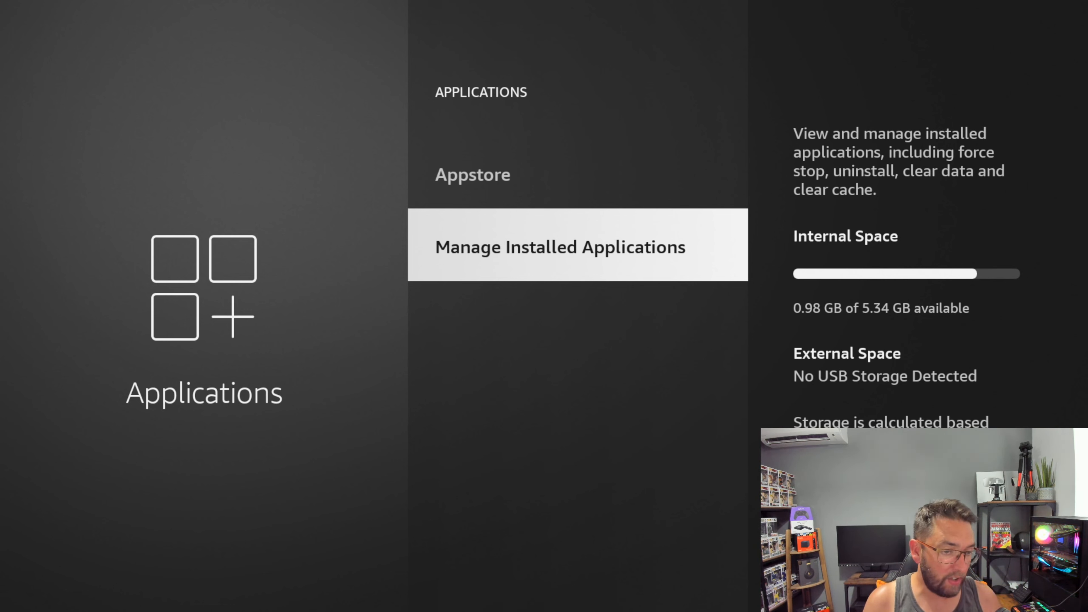
click(558, 246)
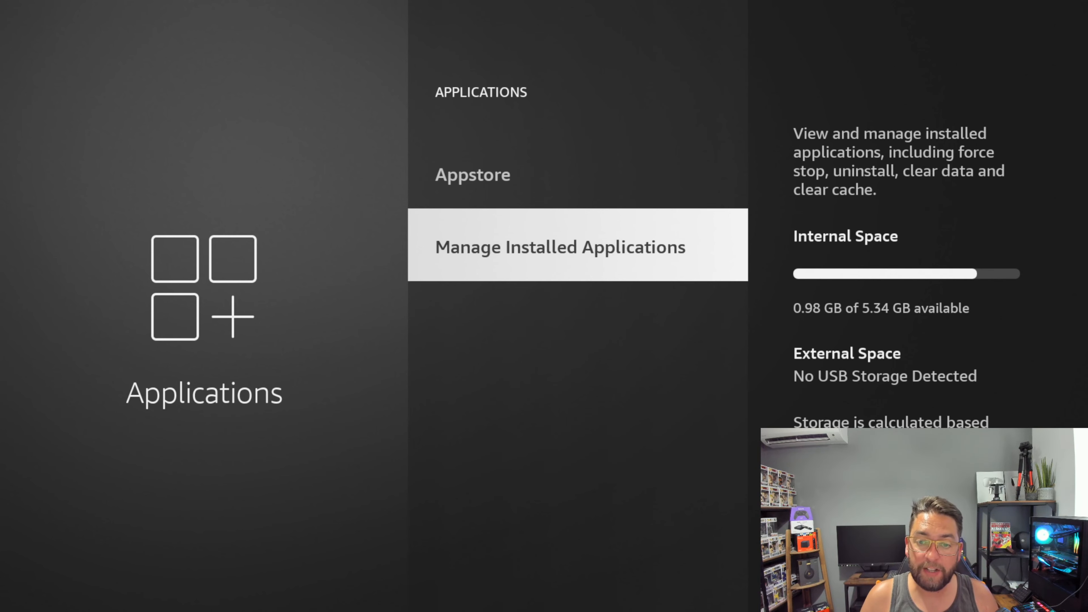
Uninstall DefSquid from Manage Installed Applications, freeing about 37.83 MB
click(559, 246)
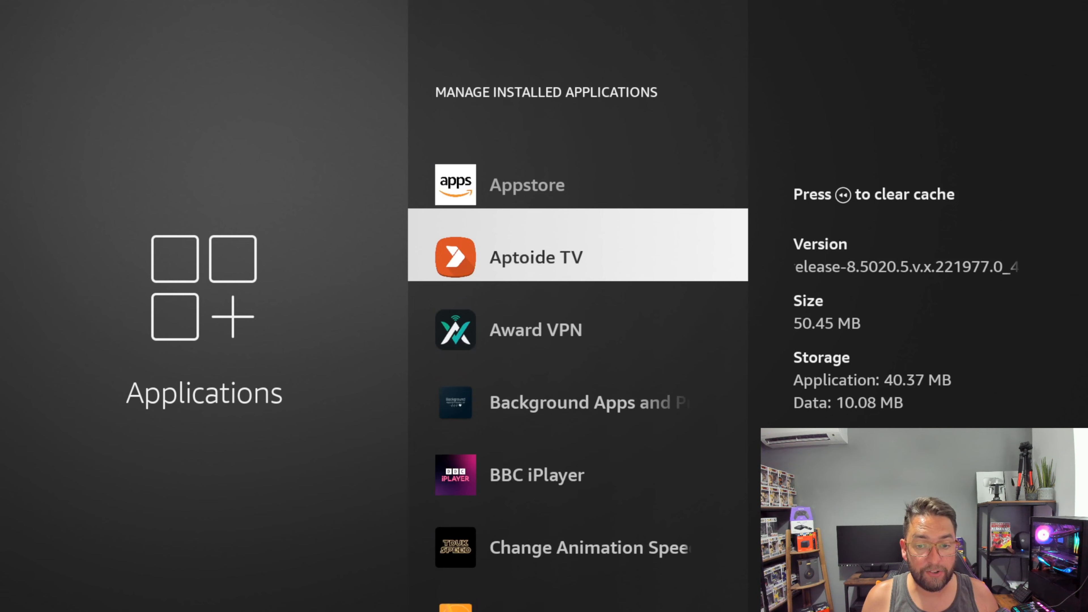
scroll(down, 3)
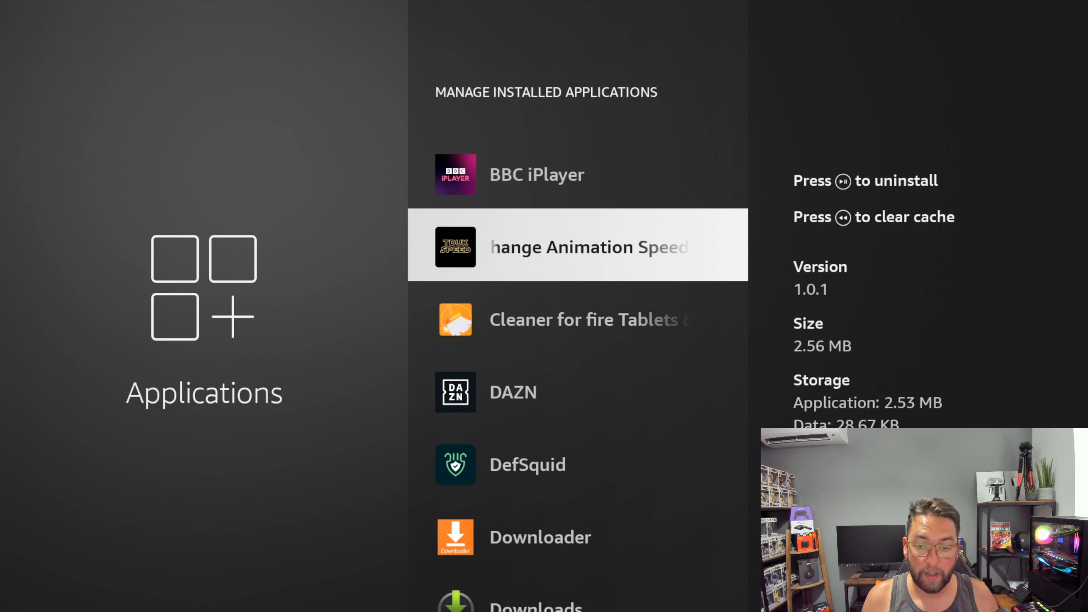
scroll(down, 3)
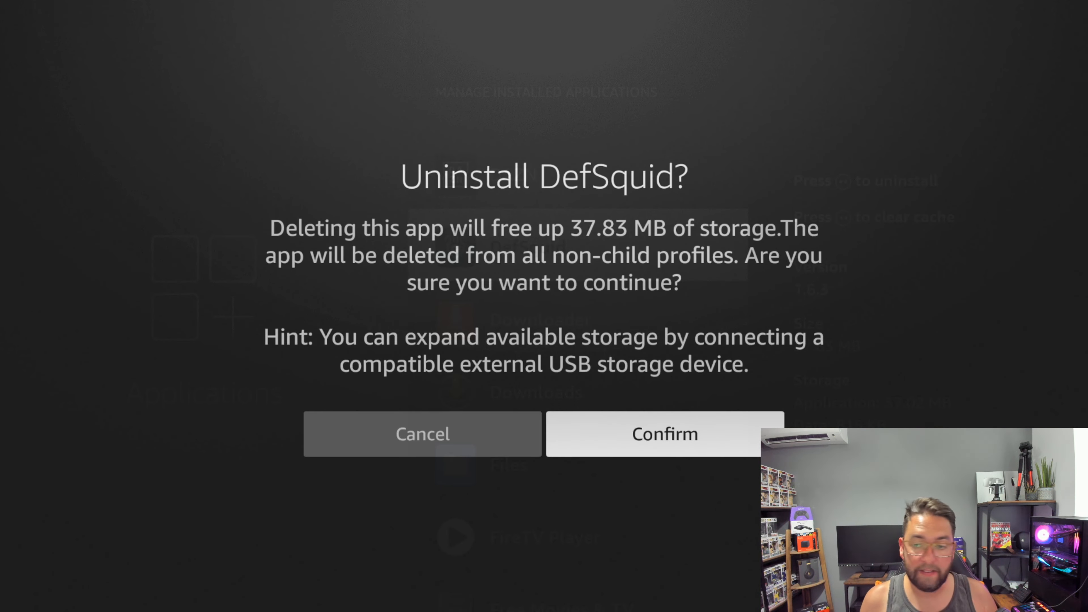
click(664, 433)
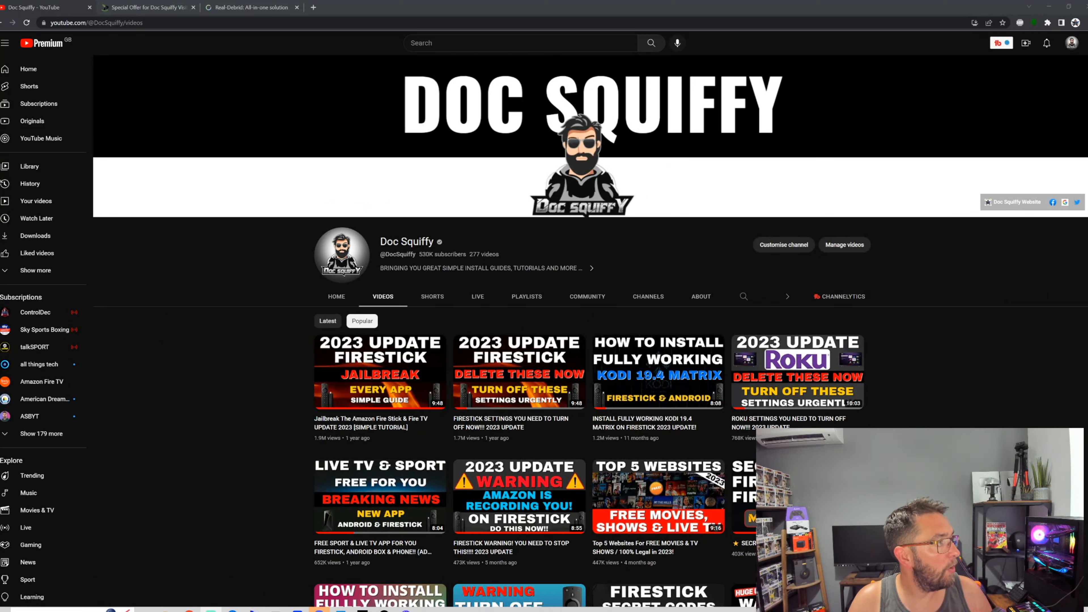
click(250, 8)
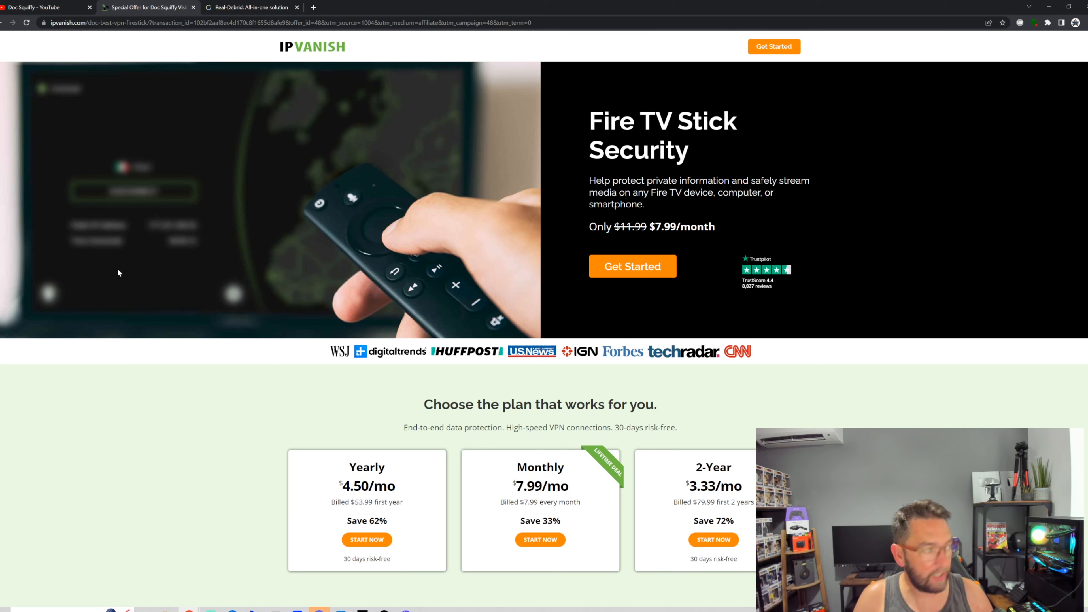
mouse_move(125, 118)
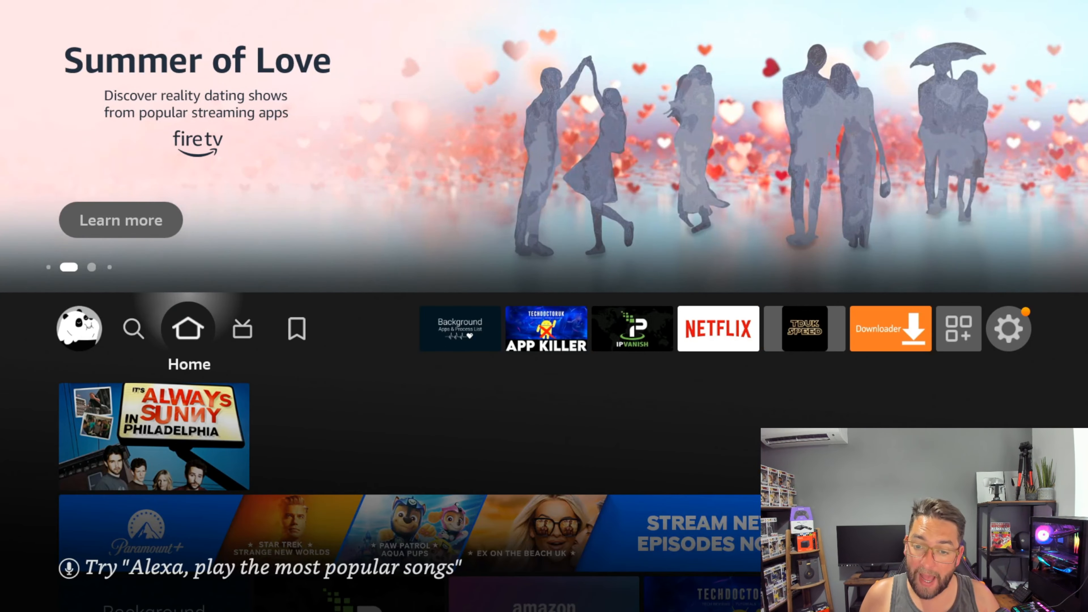
Update TDUK App Killer, launch it, then exit back to the home screen
click(545, 328)
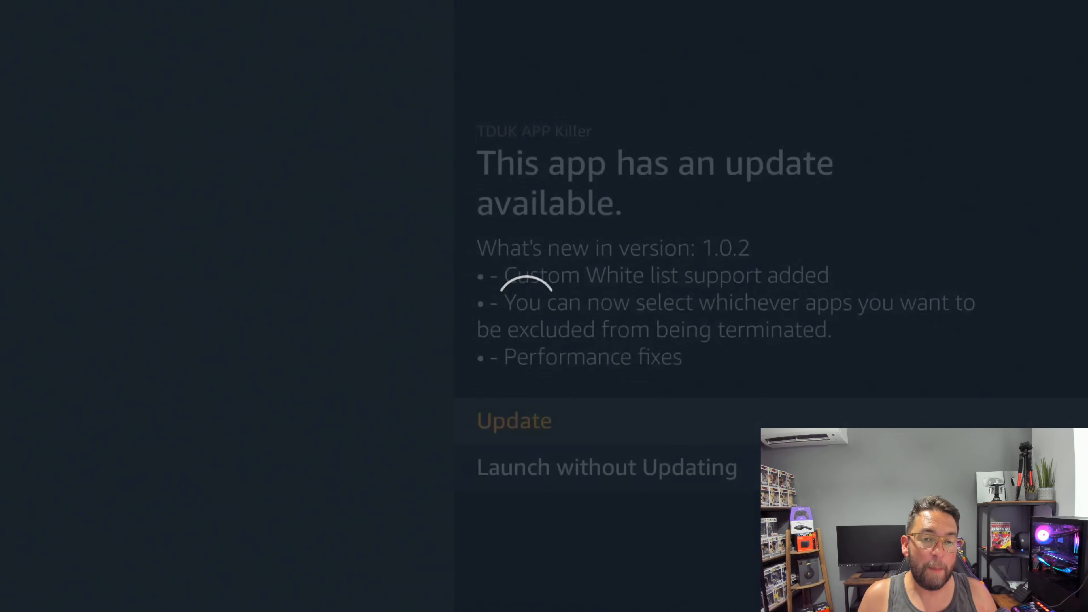
click(514, 420)
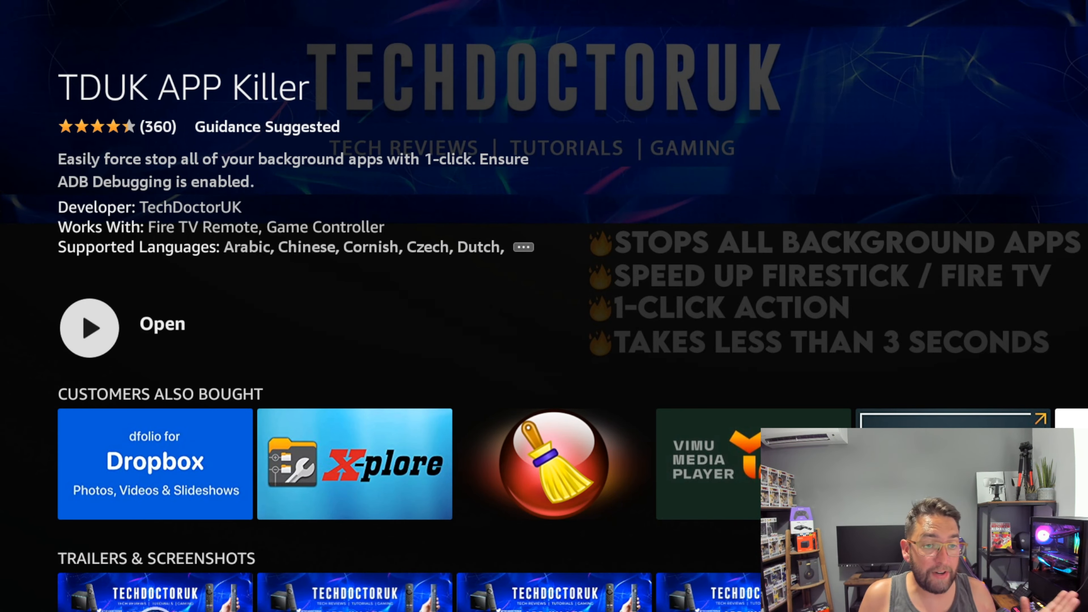
click(89, 327)
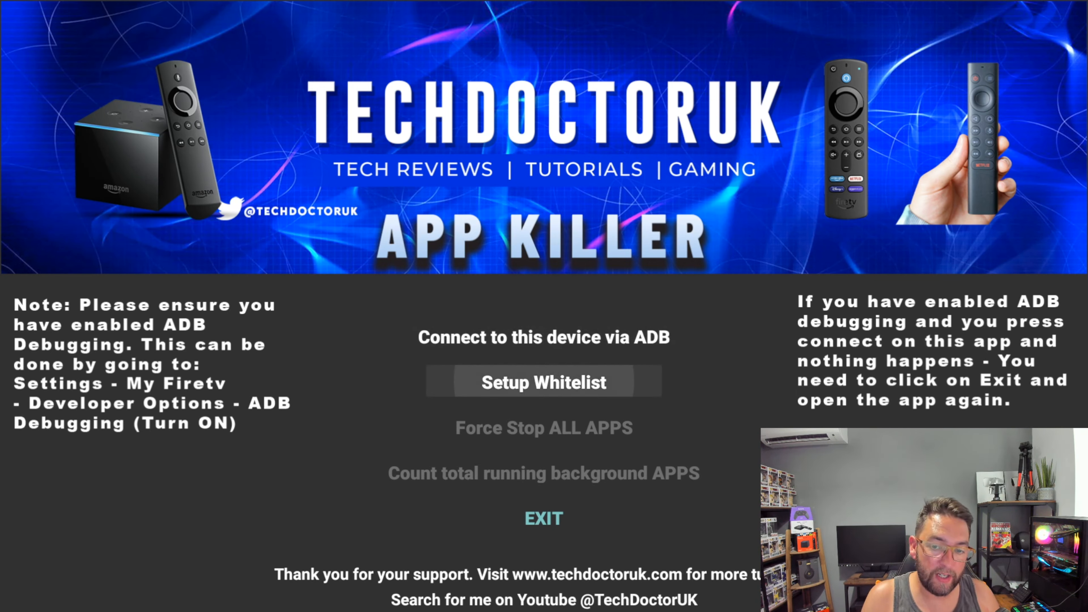
click(544, 383)
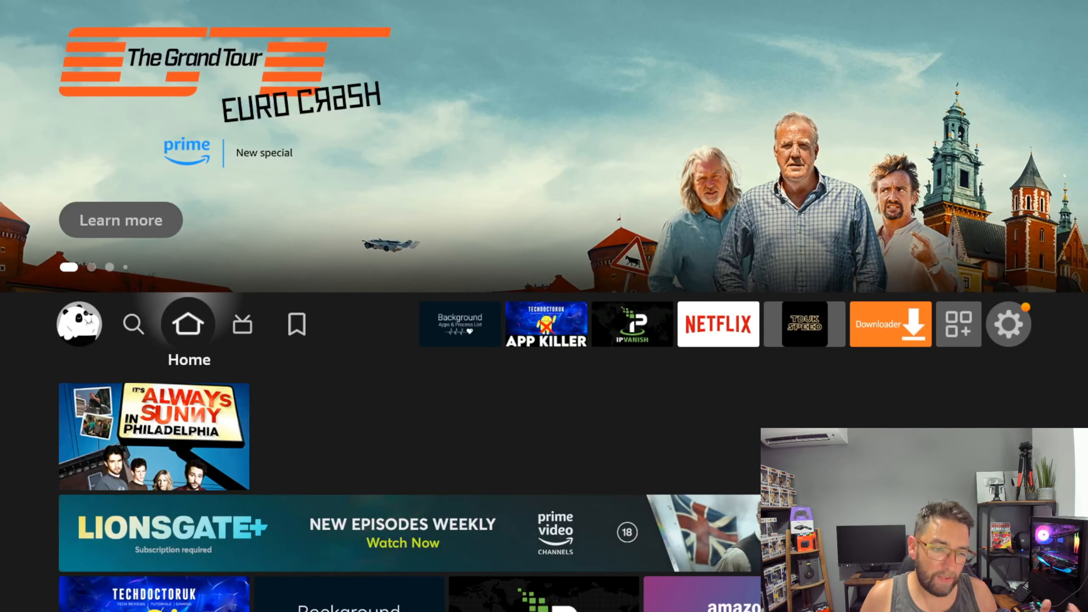
Search 'Tec' and pick the Techdoctoruk suggestion to list its apps
click(133, 324)
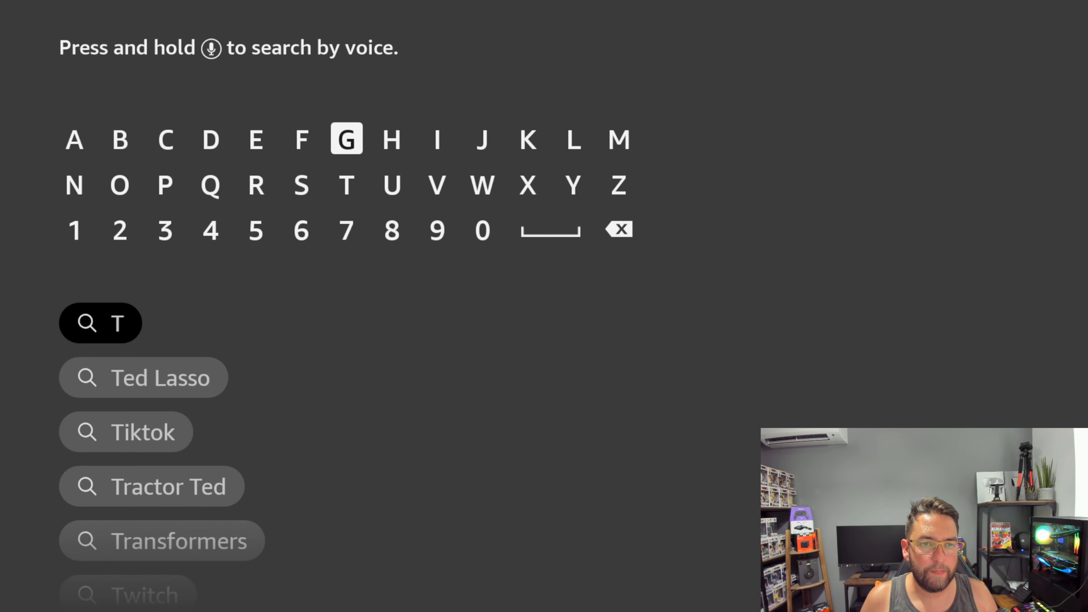
click(256, 139)
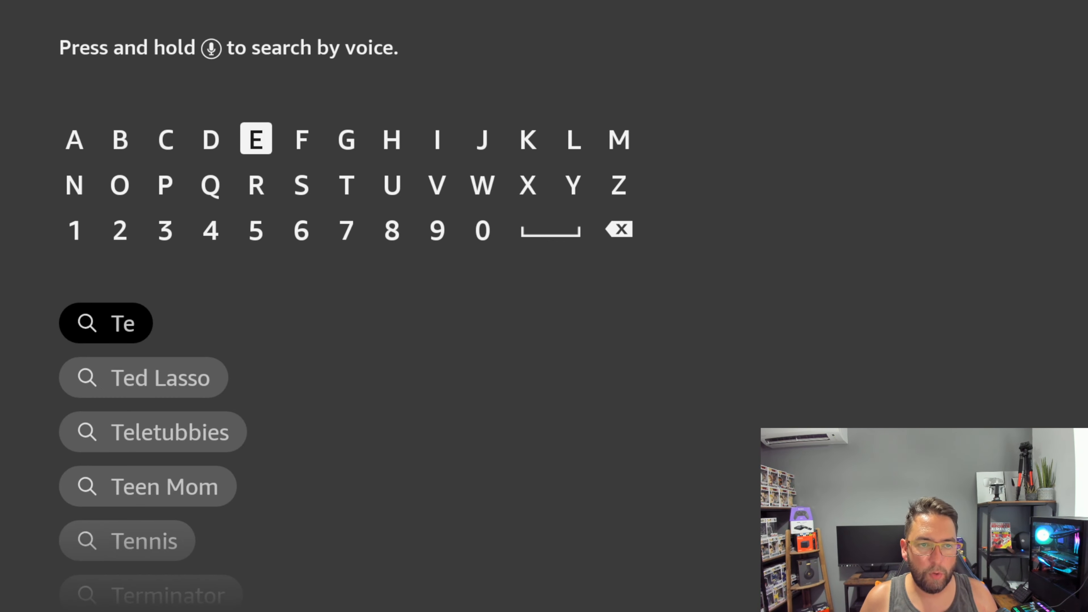
click(165, 139)
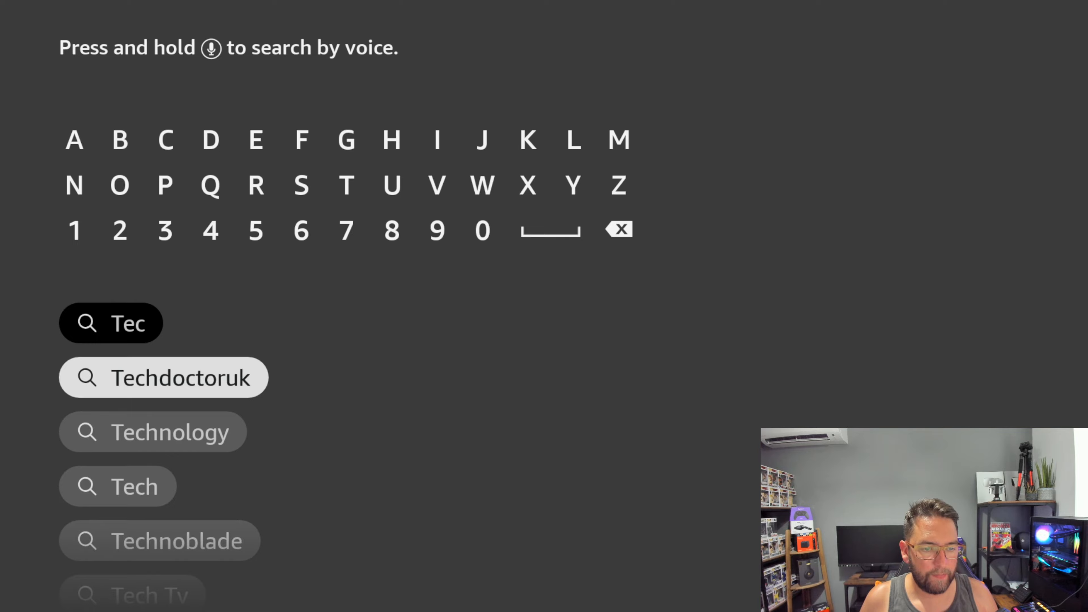
click(163, 377)
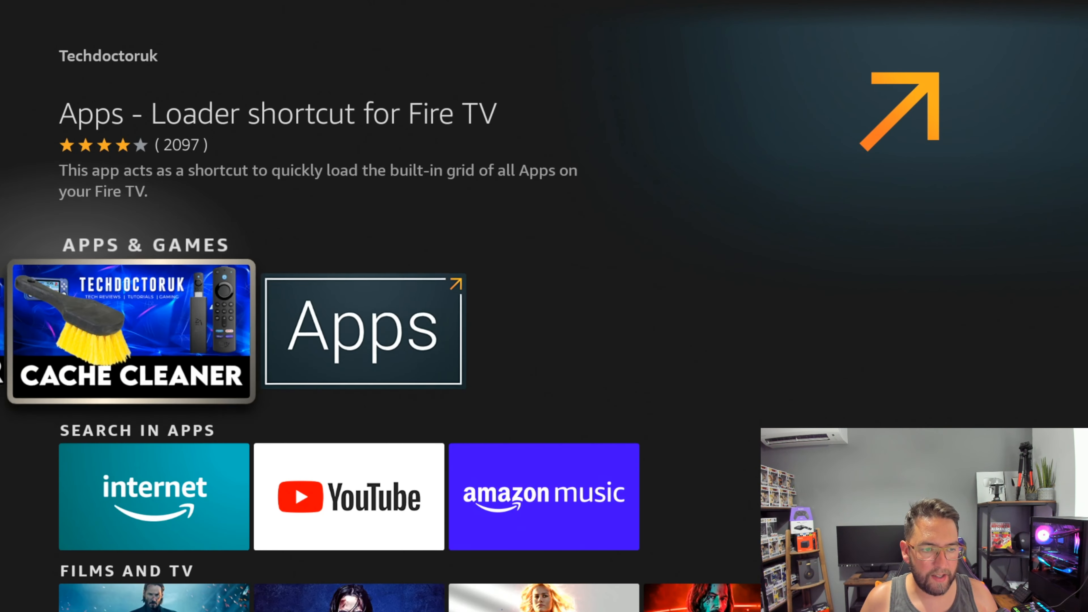